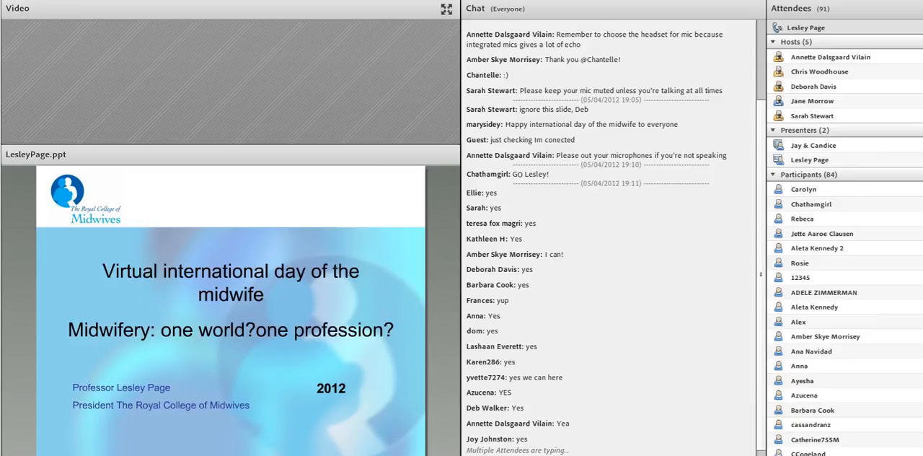
{"action": "scroll", "scroll_direction": "down", "scroll_amount": 3}
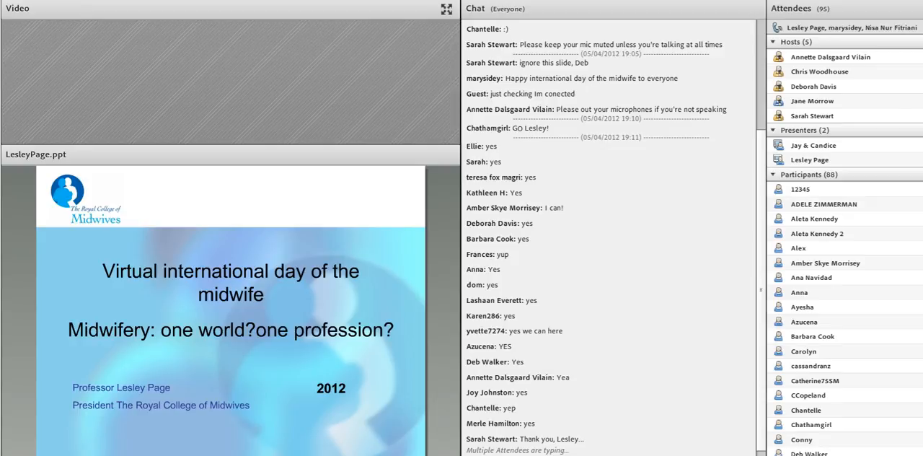
{"action": "scroll", "scroll_direction": "down", "scroll_amount": 3}
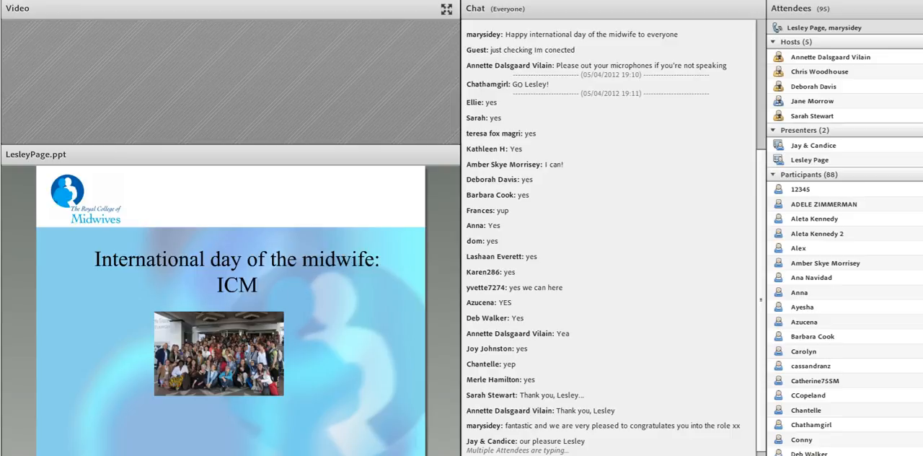
{"action": "scroll", "scroll_direction": "down", "scroll_amount": 3}
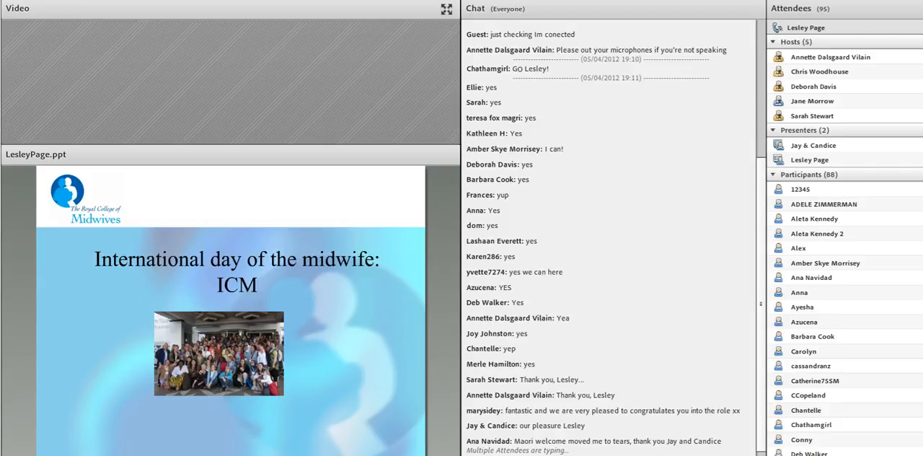
{"action": "scroll", "scroll_direction": "down", "scroll_amount": 3}
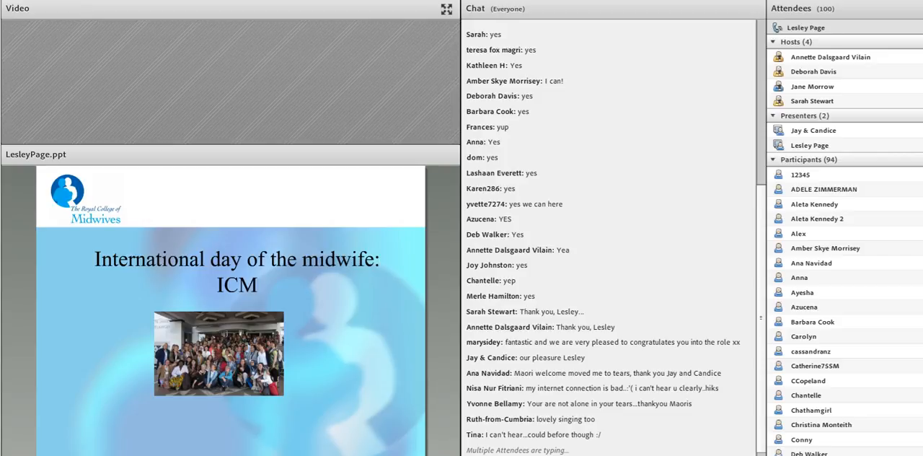
{"action": "scroll", "scroll_direction": "down", "scroll_amount": 3}
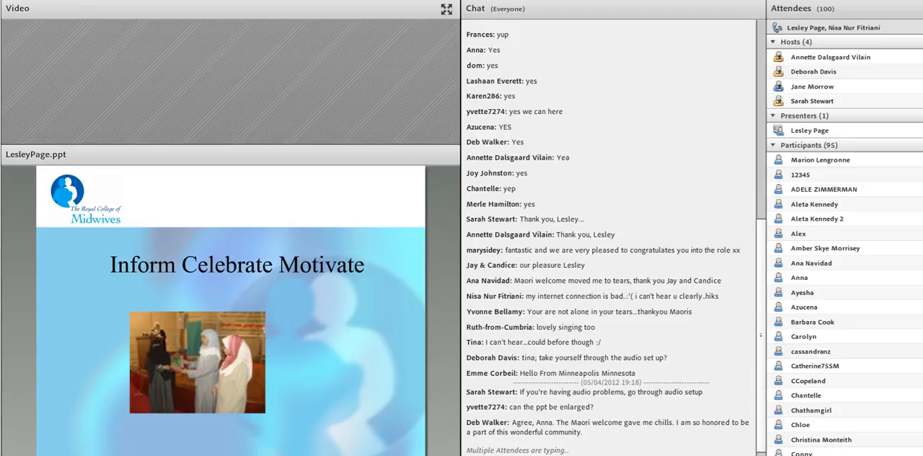
{"action": "scroll", "scroll_direction": "down", "scroll_amount": 3}
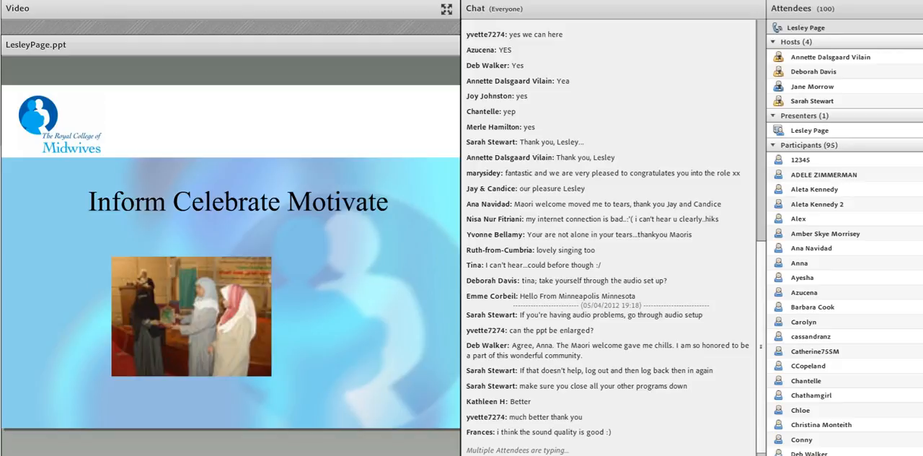
{"action": "scroll", "scroll_direction": "down", "scroll_amount": 3}
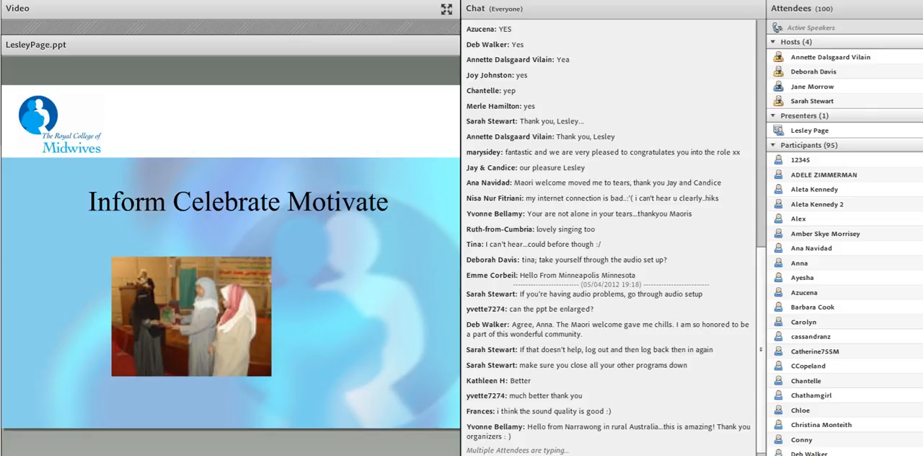
{"action": "scroll", "scroll_direction": "down", "scroll_amount": 3}
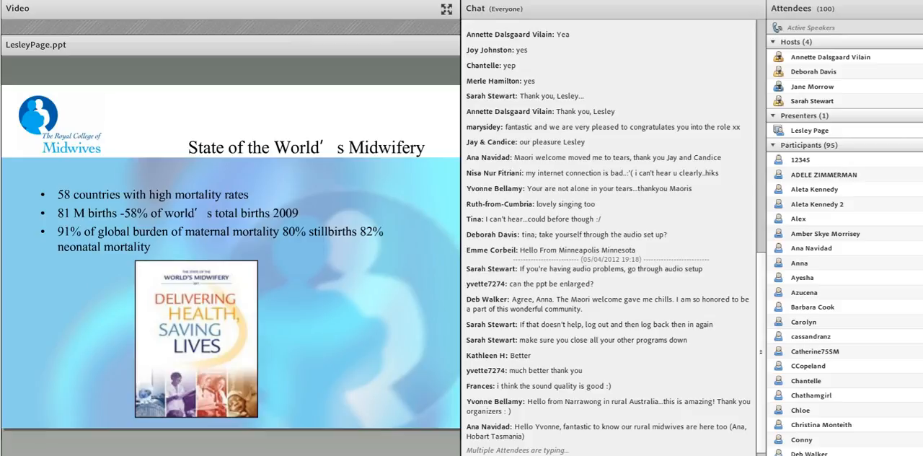
{"action": "scroll", "scroll_direction": "down", "scroll_amount": 3}
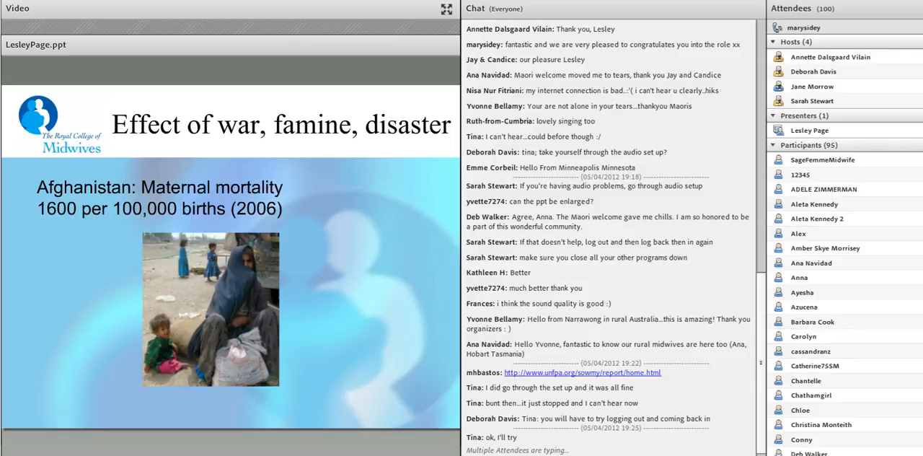
{"action": "scroll", "scroll_direction": "down", "scroll_amount": 3}
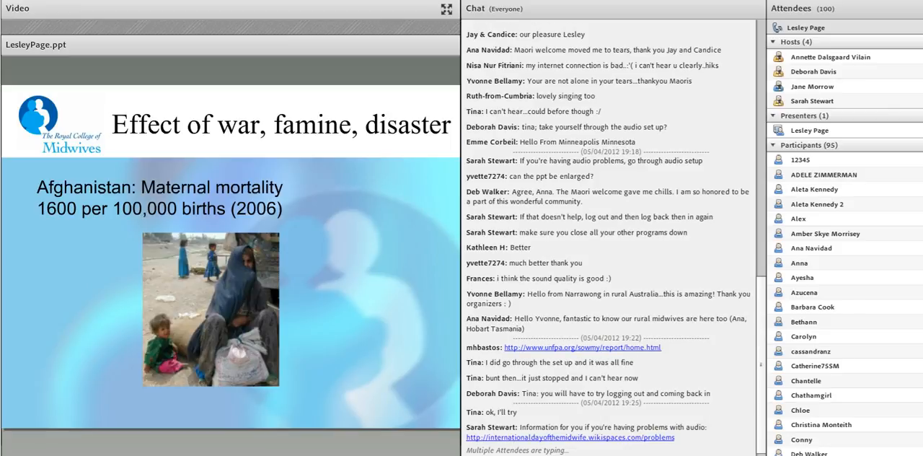
{"action": "scroll", "scroll_direction": "down", "scroll_amount": 3}
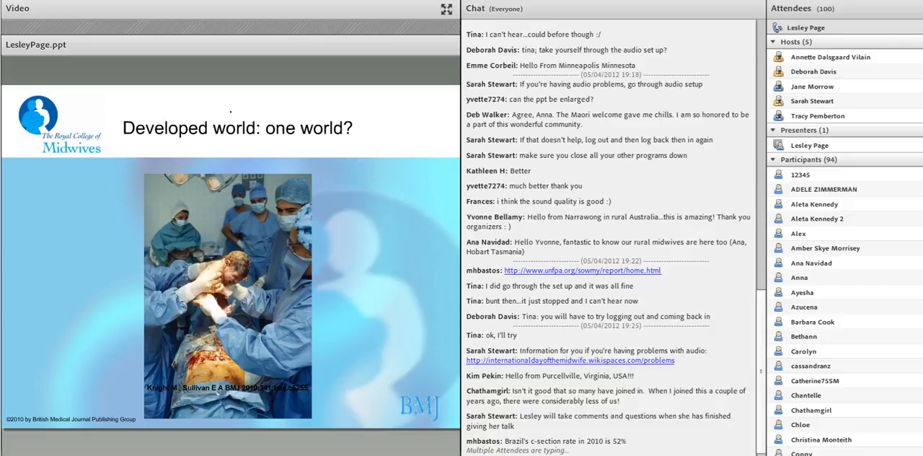
{"action": "scroll", "scroll_direction": "down", "scroll_amount": 3}
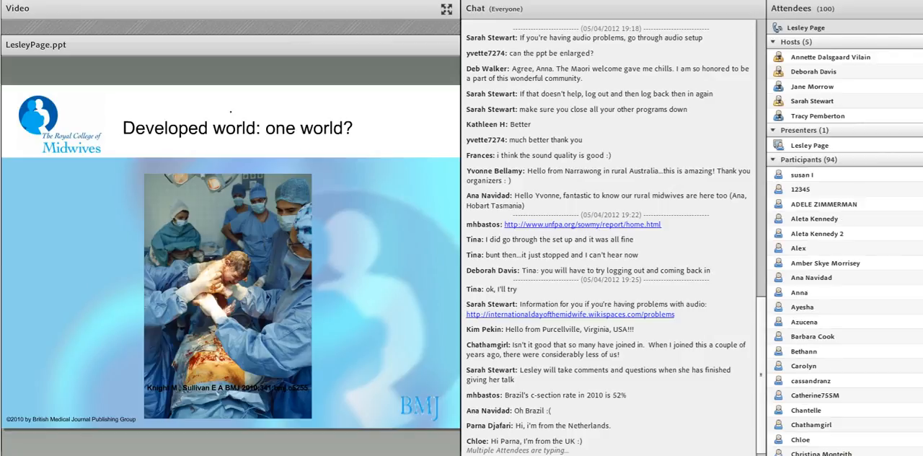
{"action": "scroll", "scroll_direction": "down", "scroll_amount": 3}
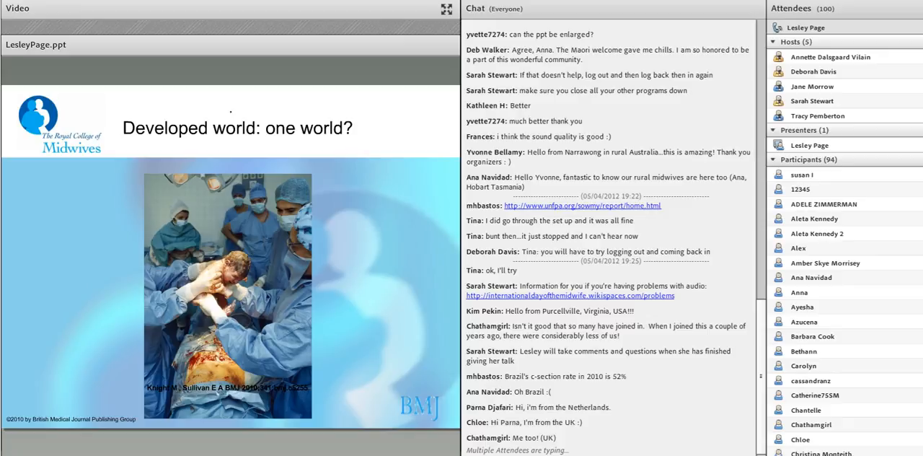
{"action": "scroll", "scroll_direction": "down", "scroll_amount": 3}
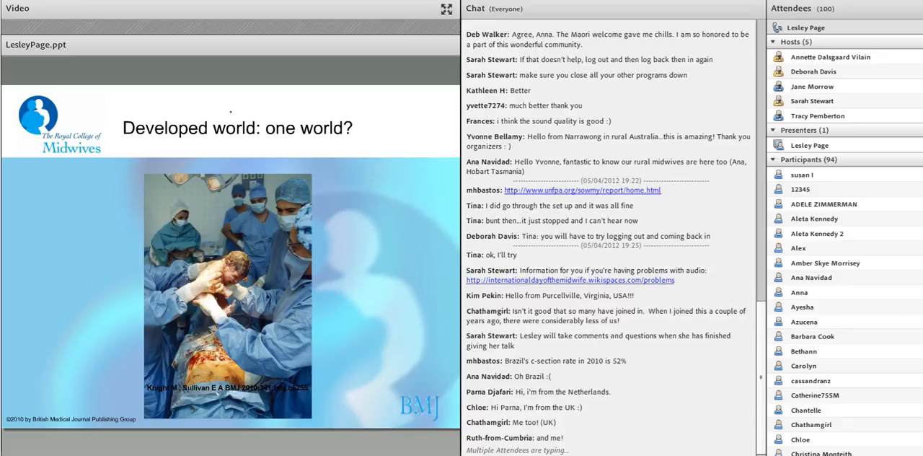
{"action": "scroll", "scroll_direction": "down", "scroll_amount": 3}
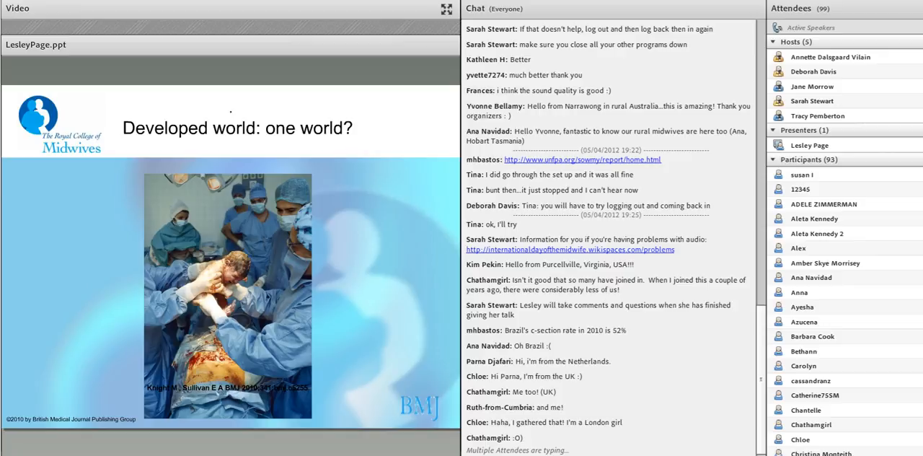
{"action": "scroll", "scroll_direction": "down", "scroll_amount": 3}
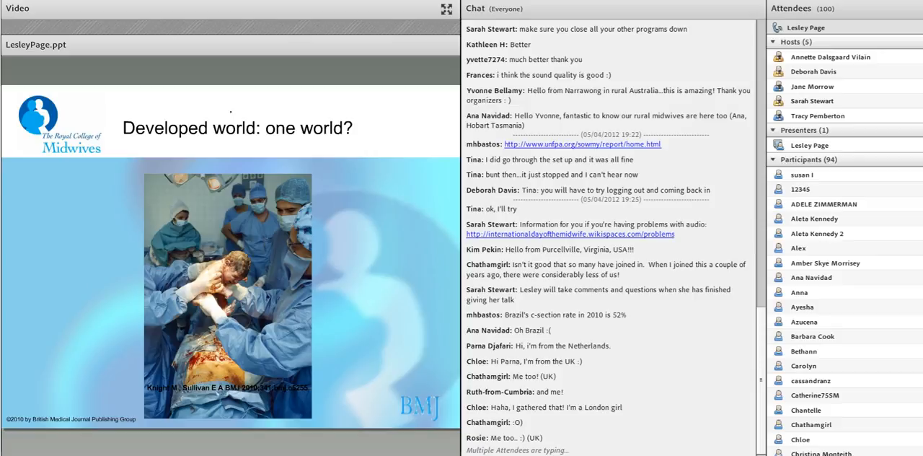
{"action": "scroll", "scroll_direction": "down", "scroll_amount": 3}
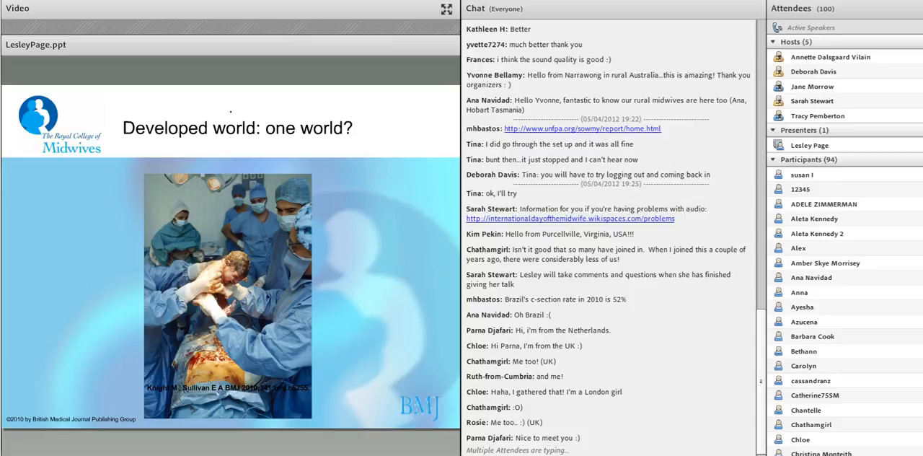
{"action": "scroll", "scroll_direction": "down", "scroll_amount": 3}
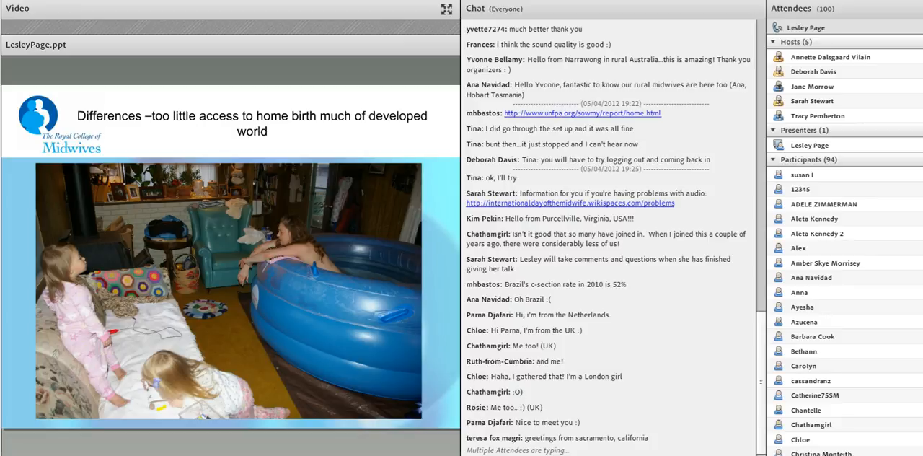
{"action": "scroll", "scroll_direction": "down", "scroll_amount": 3}
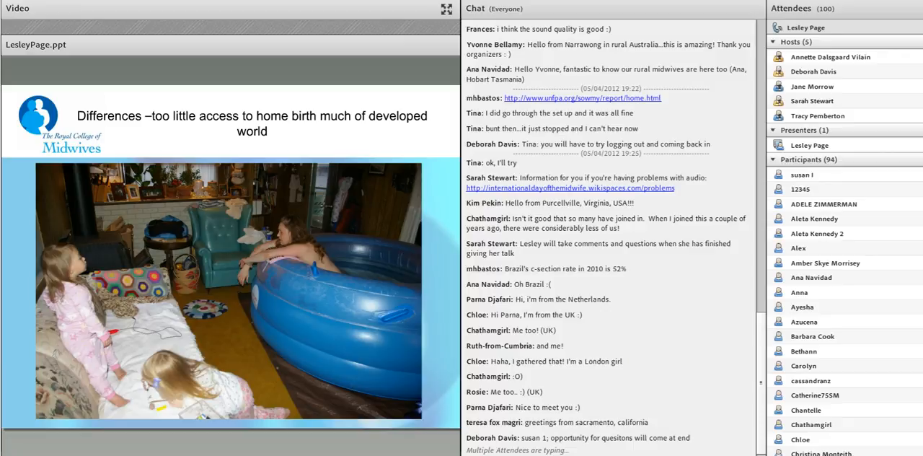
{"action": "scroll", "scroll_direction": "down", "scroll_amount": 3}
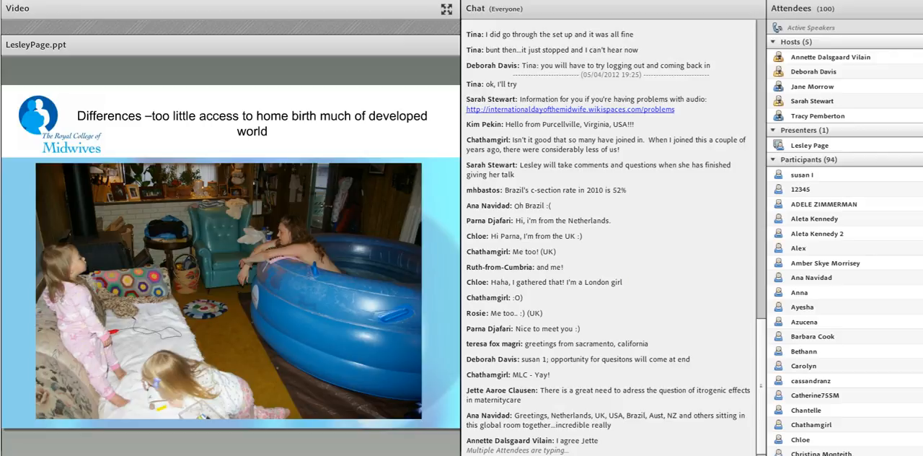
{"action": "scroll", "scroll_direction": "down", "scroll_amount": 3}
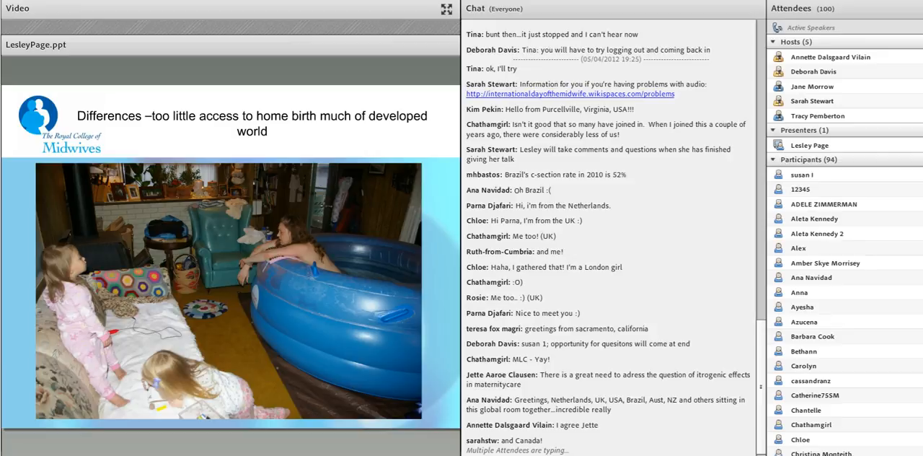
{"action": "scroll", "scroll_direction": "down", "scroll_amount": 3}
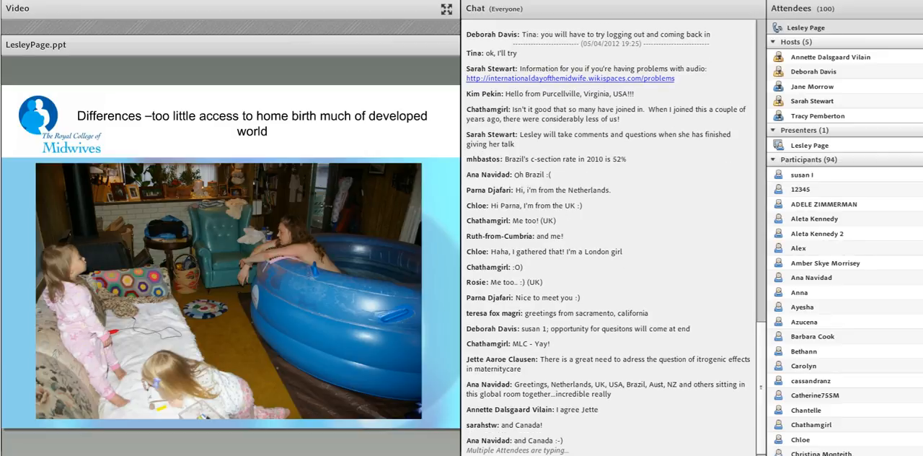
{"action": "scroll", "scroll_direction": "down", "scroll_amount": 3}
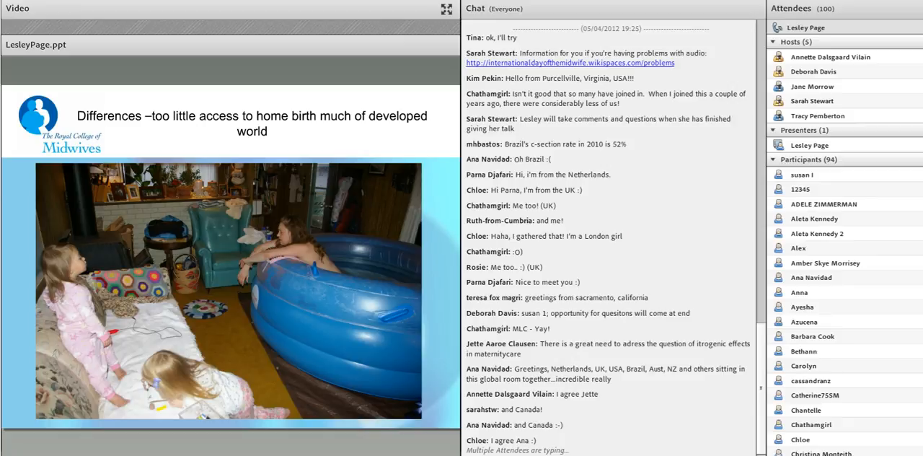
{"action": "scroll", "scroll_direction": "down", "scroll_amount": 3}
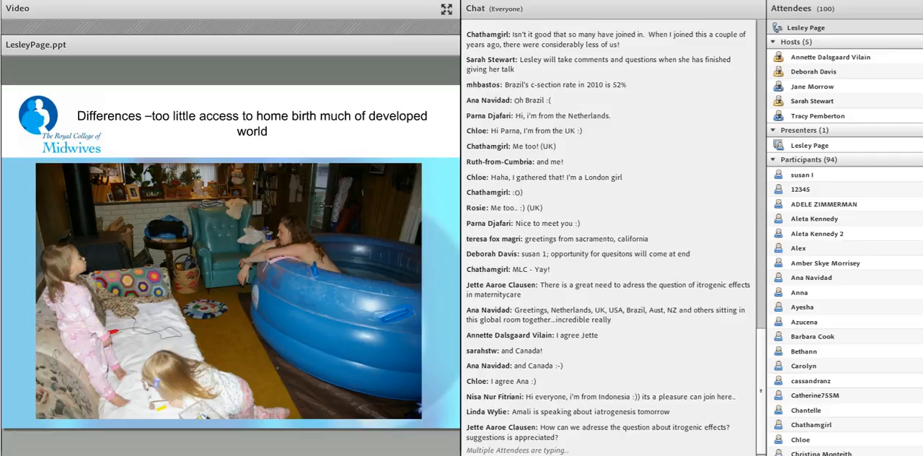
{"action": "scroll", "scroll_direction": "down", "scroll_amount": 3}
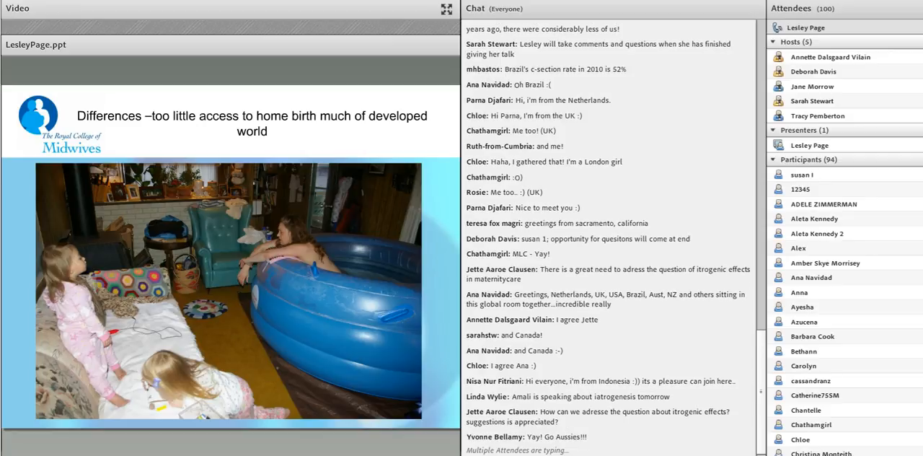
{"action": "scroll", "scroll_direction": "down", "scroll_amount": 3}
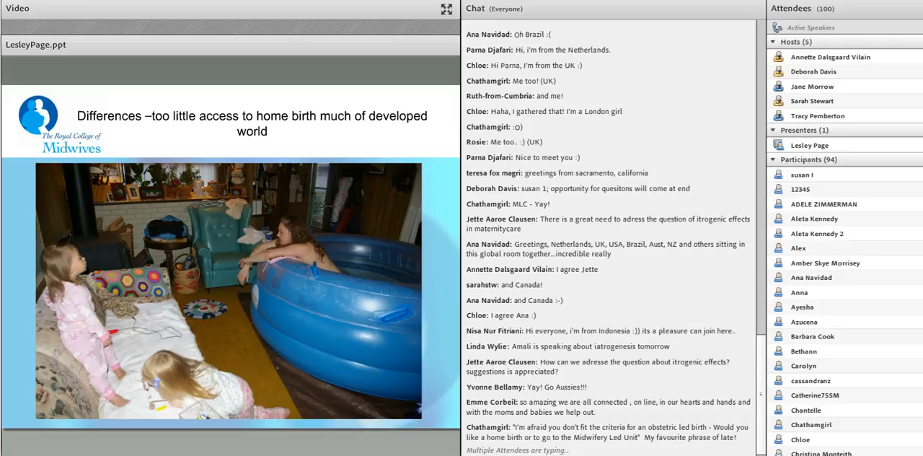
{"action": "scroll", "scroll_direction": "down", "scroll_amount": 3}
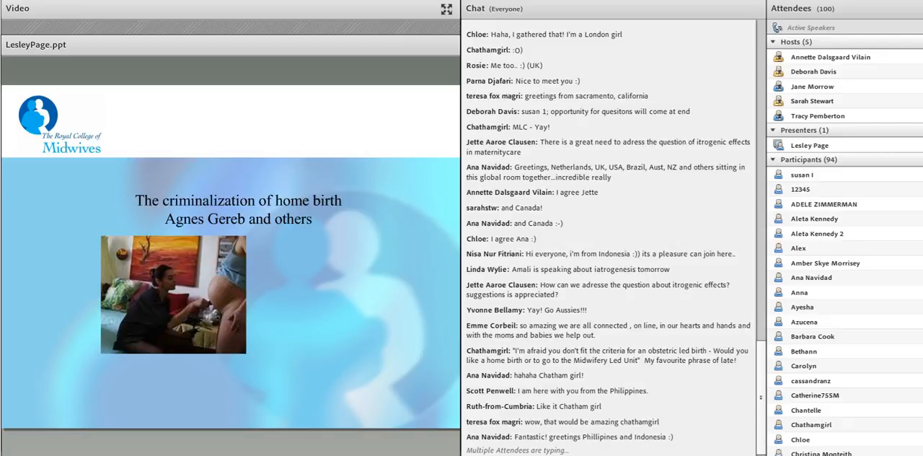
{"action": "scroll", "scroll_direction": "down", "scroll_amount": 3}
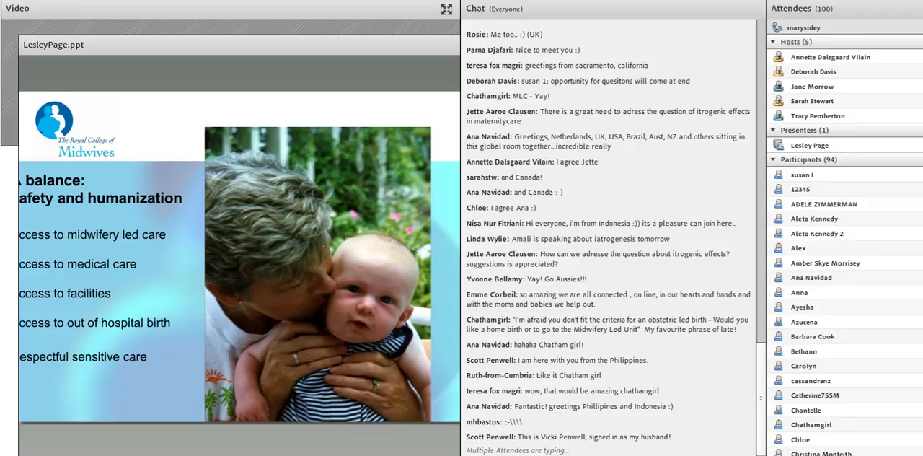
{"action": "scroll", "scroll_direction": "down", "scroll_amount": 3}
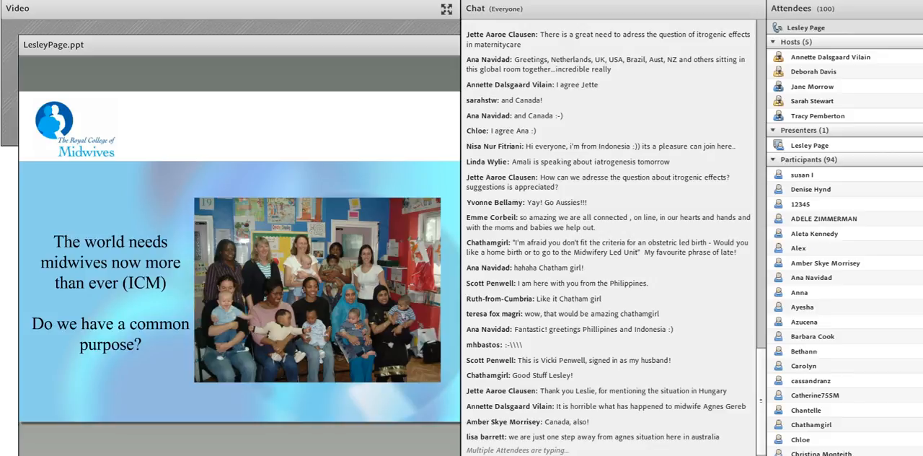
{"action": "scroll", "scroll_direction": "down", "scroll_amount": 3}
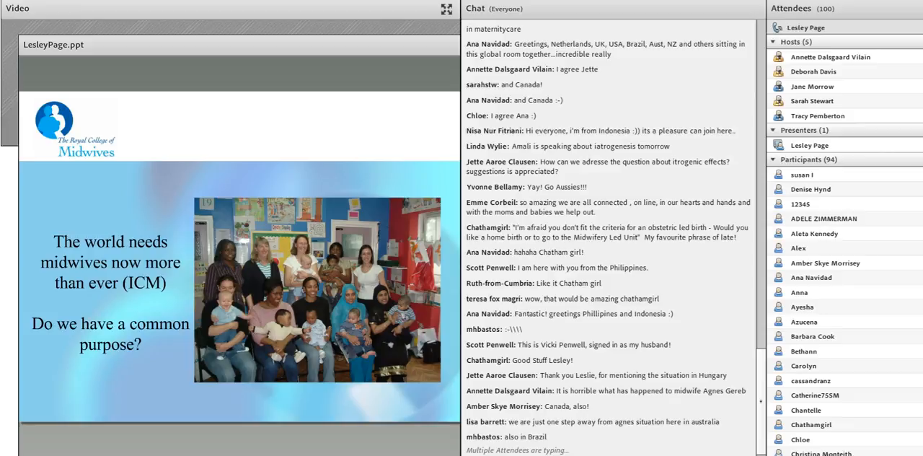
{"action": "scroll", "scroll_direction": "down", "scroll_amount": 3}
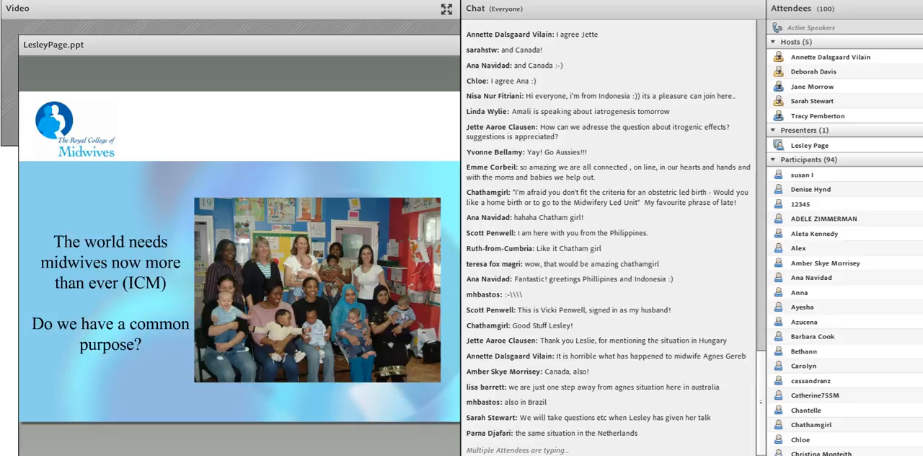
{"action": "scroll", "scroll_direction": "down", "scroll_amount": 3}
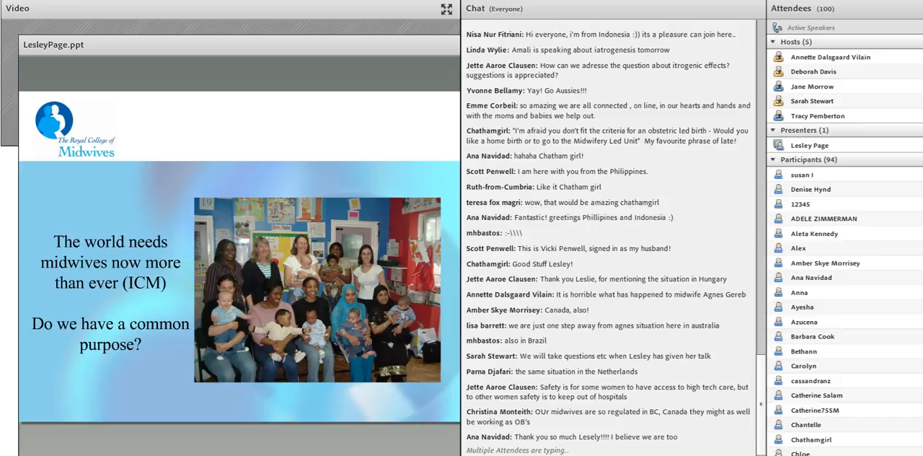
{"action": "scroll", "scroll_direction": "down", "scroll_amount": 3}
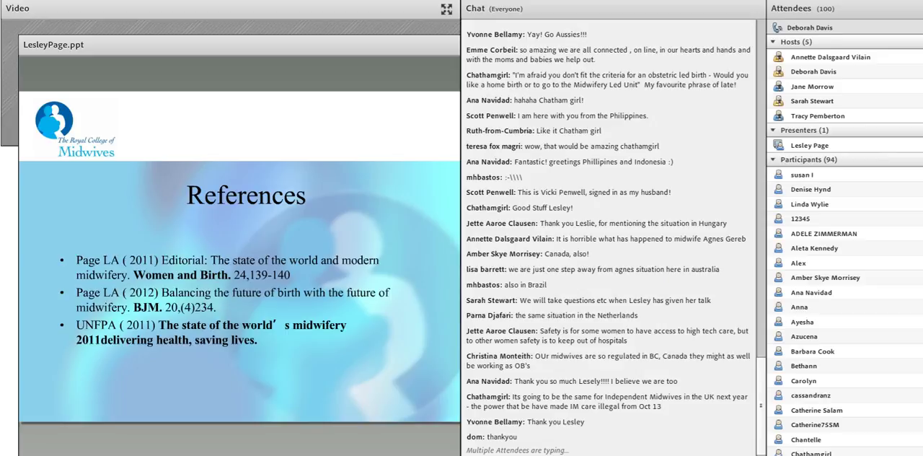
{"action": "scroll", "scroll_direction": "down", "scroll_amount": 3}
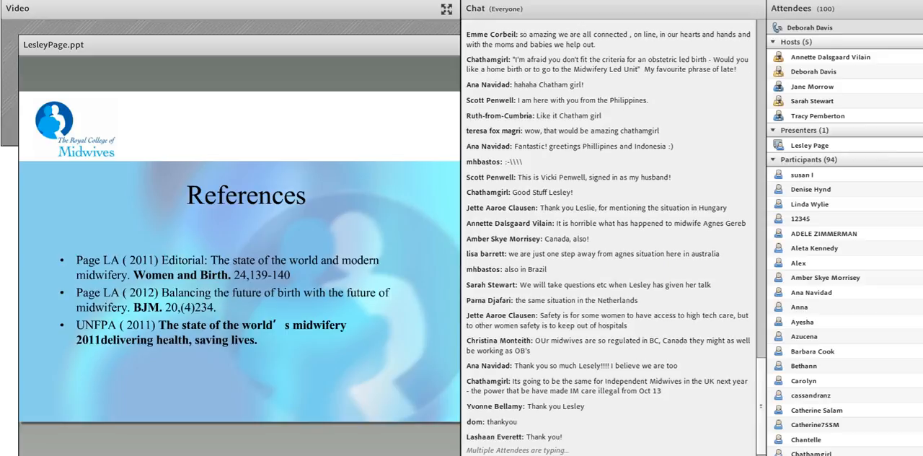
{"action": "scroll", "scroll_direction": "down", "scroll_amount": 3}
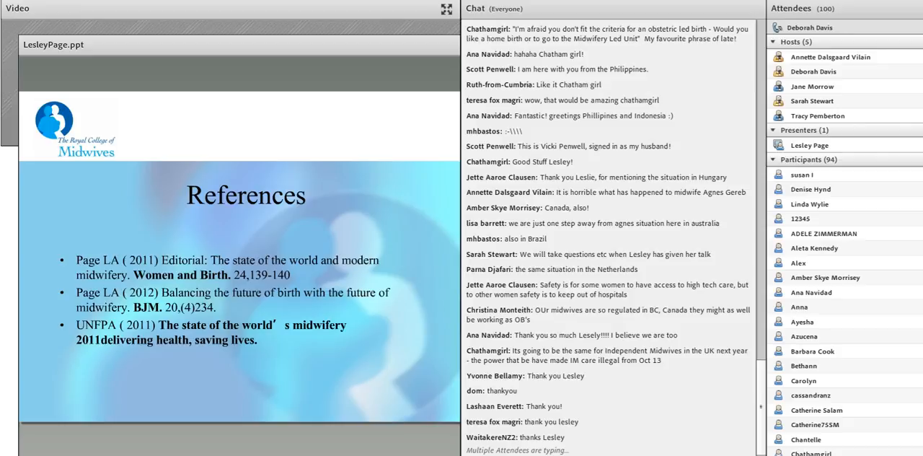
{"action": "scroll", "scroll_direction": "down", "scroll_amount": 3}
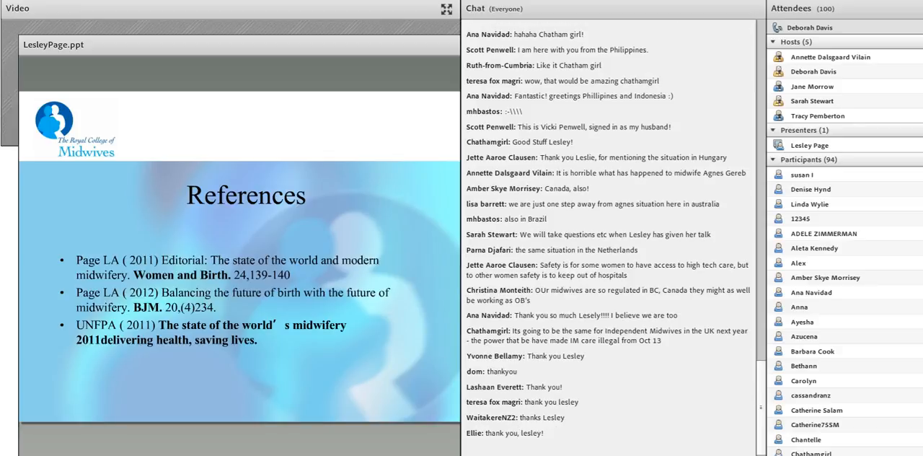
{"action": "scroll", "scroll_direction": "down", "scroll_amount": 3}
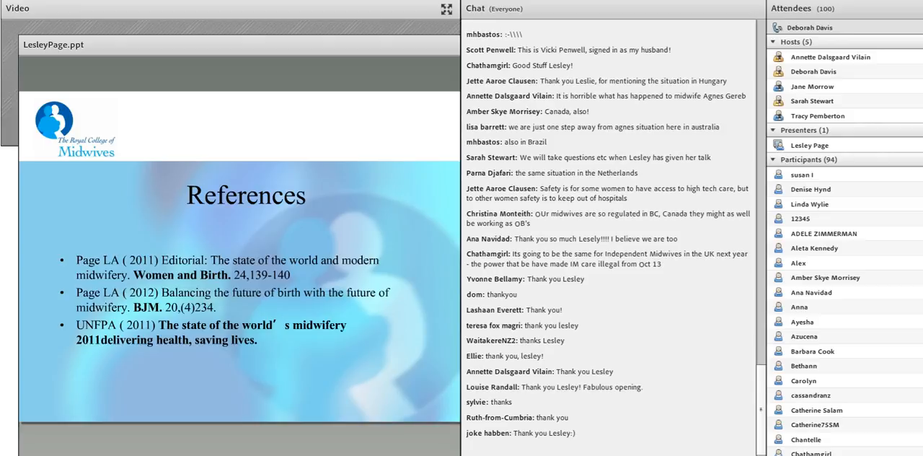
{"action": "scroll", "scroll_direction": "down", "scroll_amount": 3}
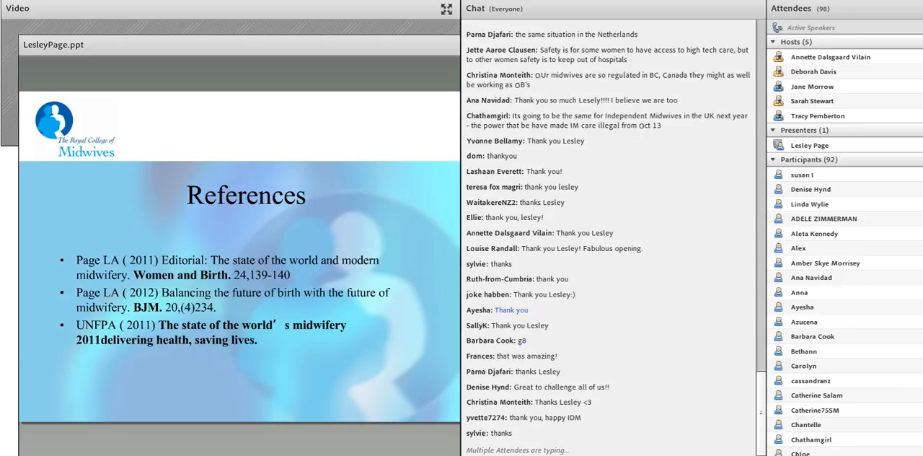
{"action": "scroll", "scroll_direction": "down", "scroll_amount": 3}
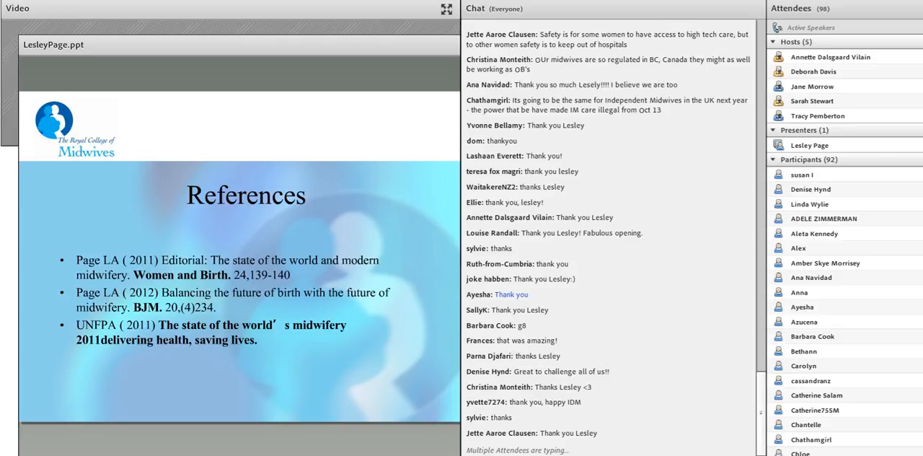
{"action": "scroll", "scroll_direction": "down", "scroll_amount": 3}
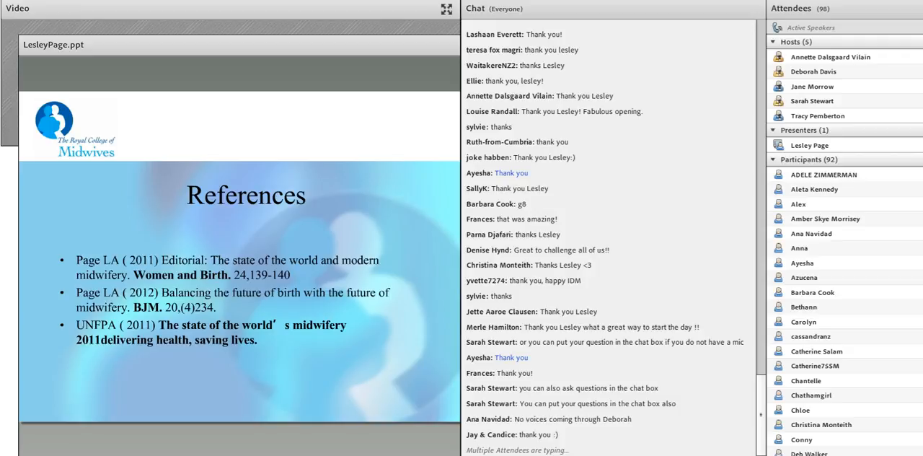
{"action": "scroll", "scroll_direction": "down", "scroll_amount": 3}
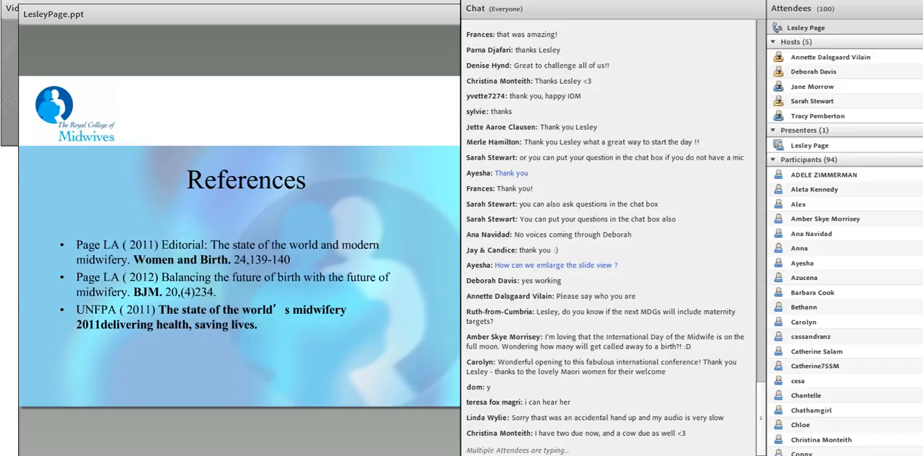
{"action": "scroll", "scroll_direction": "down", "scroll_amount": 3}
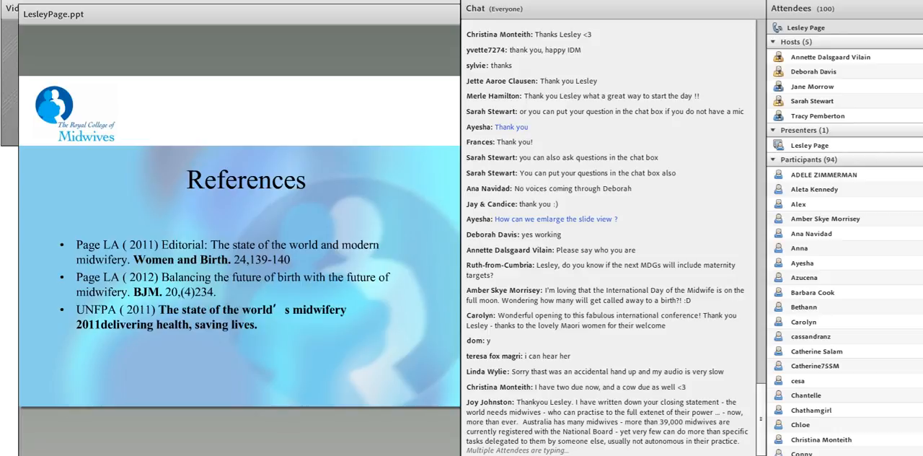
{"action": "scroll", "scroll_direction": "down", "scroll_amount": 3}
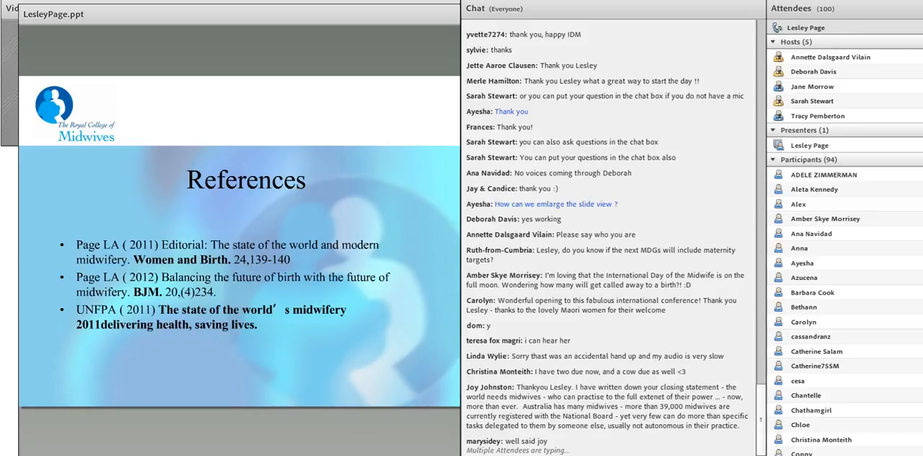
{"action": "scroll", "scroll_direction": "down", "scroll_amount": 3}
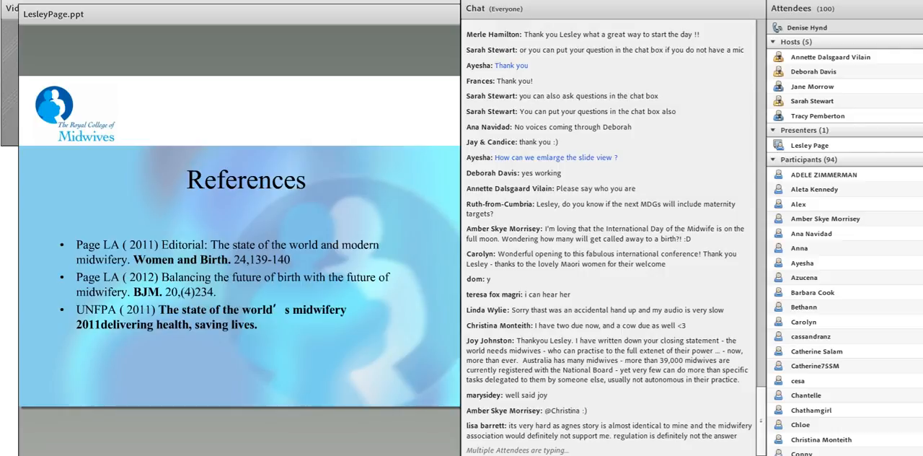
{"action": "scroll", "scroll_direction": "down", "scroll_amount": 3}
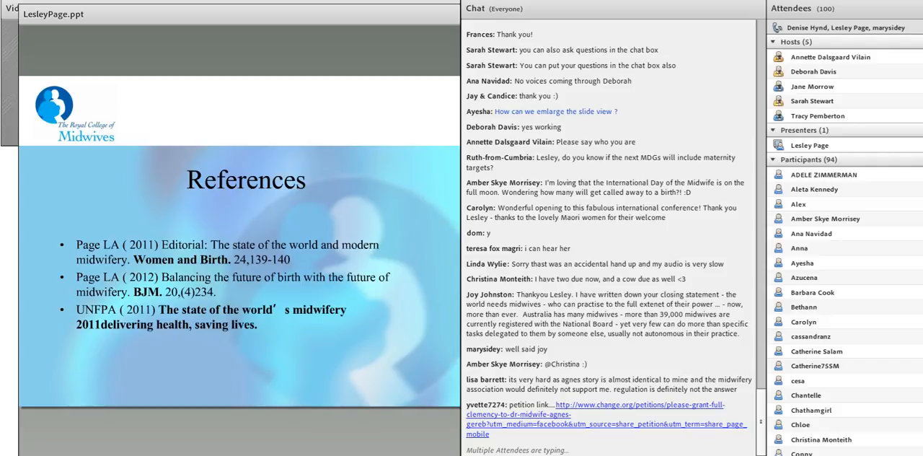
{"action": "scroll", "scroll_direction": "down", "scroll_amount": 3}
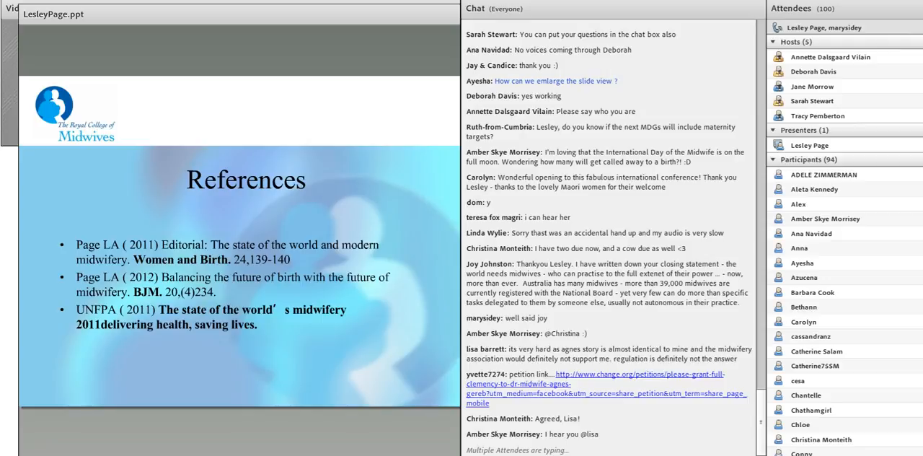
{"action": "scroll", "scroll_direction": "down", "scroll_amount": 3}
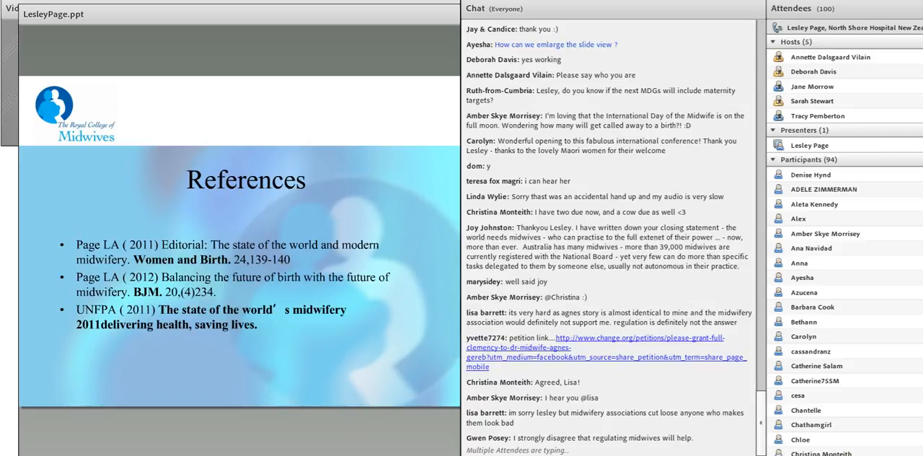
{"action": "scroll", "scroll_direction": "down", "scroll_amount": 3}
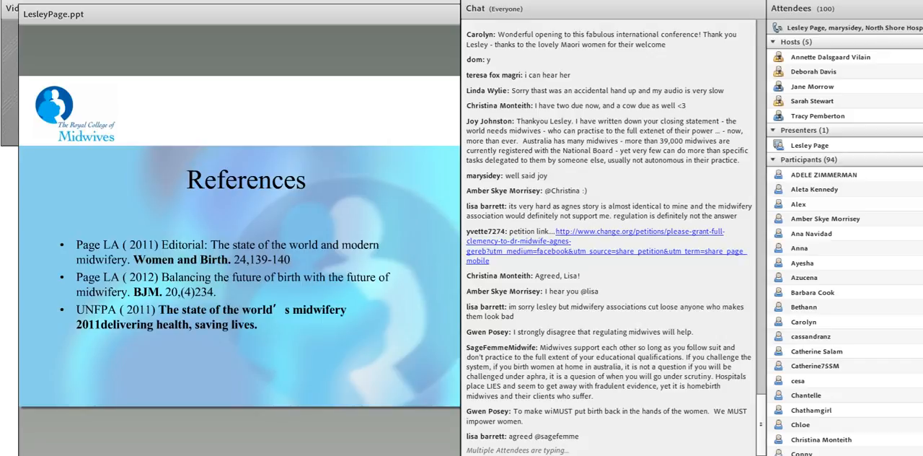
{"action": "scroll", "scroll_direction": "down", "scroll_amount": 3}
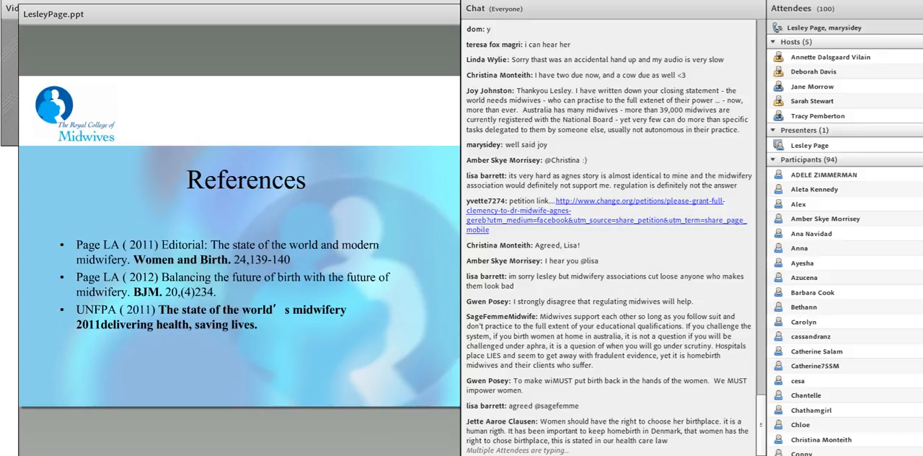
{"action": "scroll", "scroll_direction": "down", "scroll_amount": 3}
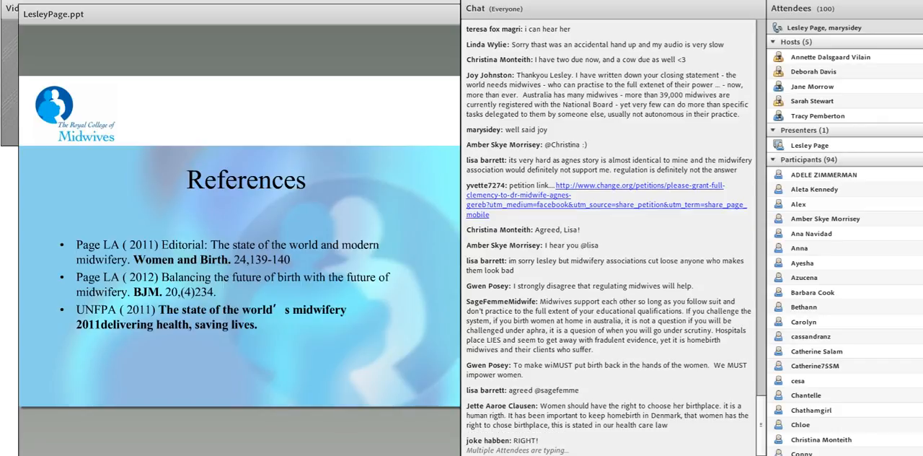
{"action": "scroll", "scroll_direction": "down", "scroll_amount": 3}
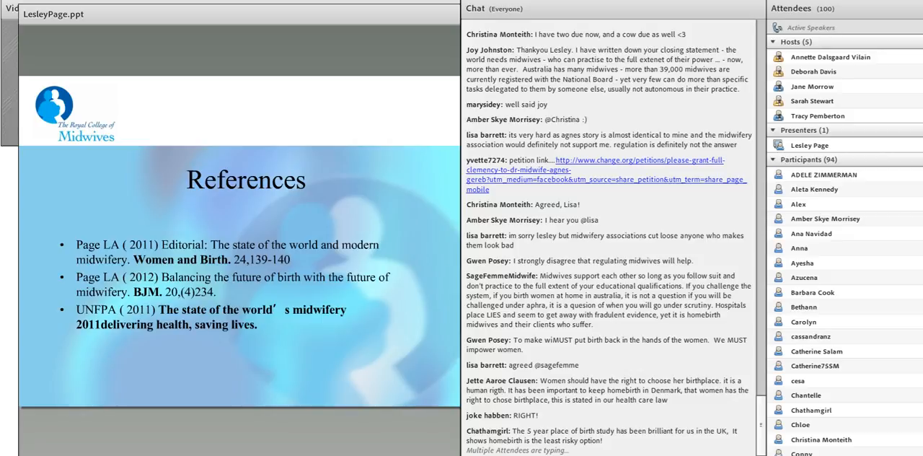
{"action": "scroll", "scroll_direction": "down", "scroll_amount": 3}
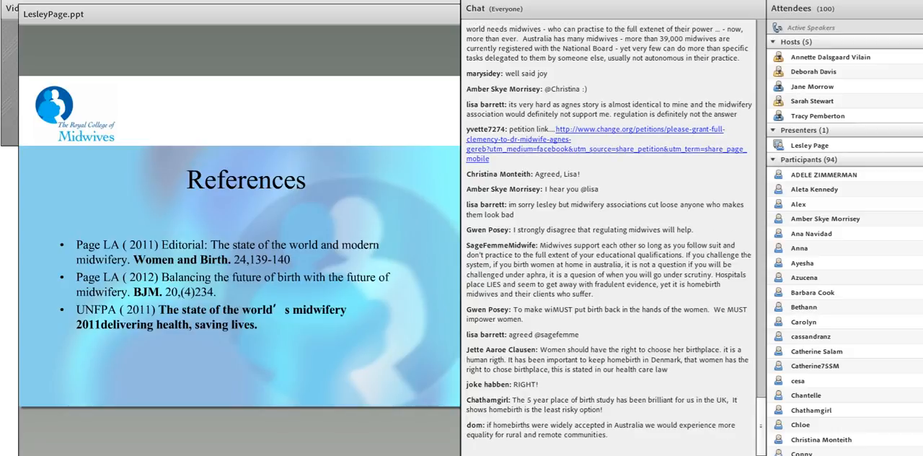
{"action": "scroll", "scroll_direction": "down", "scroll_amount": 3}
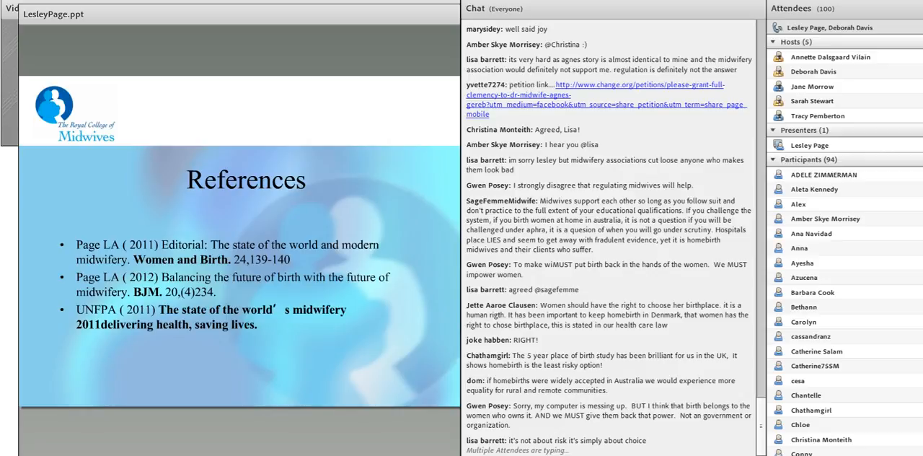
{"action": "scroll", "scroll_direction": "down", "scroll_amount": 3}
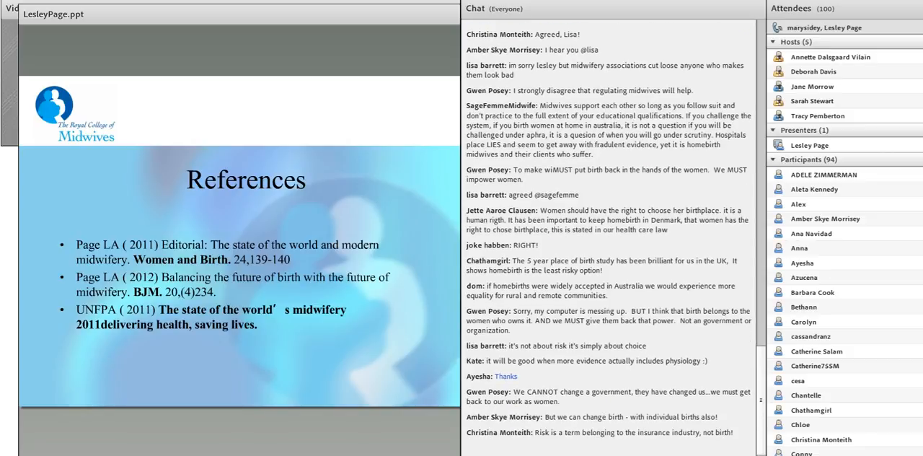
{"action": "scroll", "scroll_direction": "down", "scroll_amount": 3}
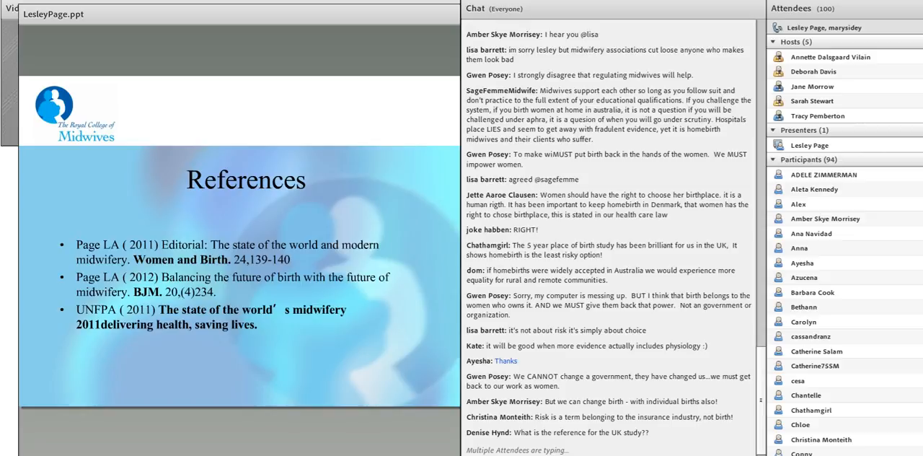
{"action": "scroll", "scroll_direction": "down", "scroll_amount": 3}
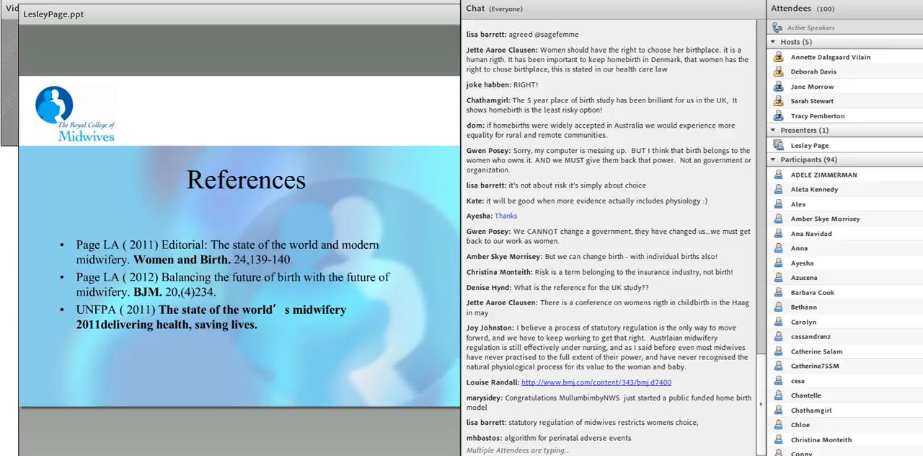
{"action": "scroll", "scroll_direction": "down", "scroll_amount": 3}
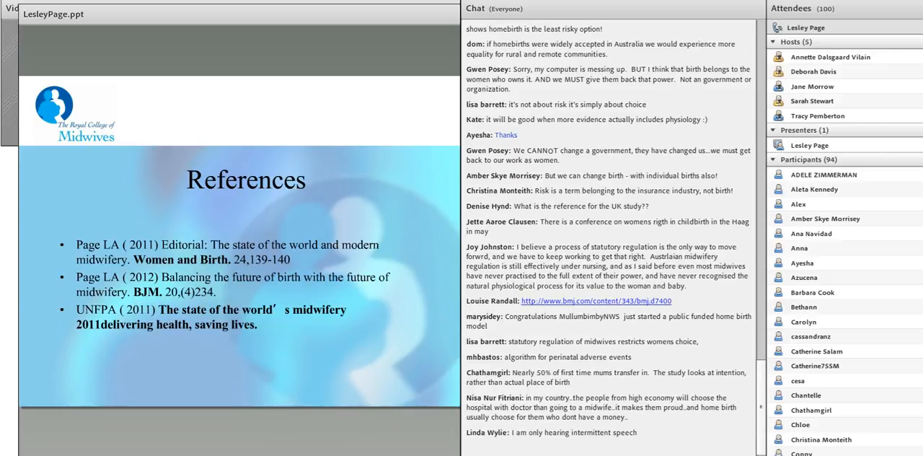
{"action": "scroll", "scroll_direction": "down", "scroll_amount": 3}
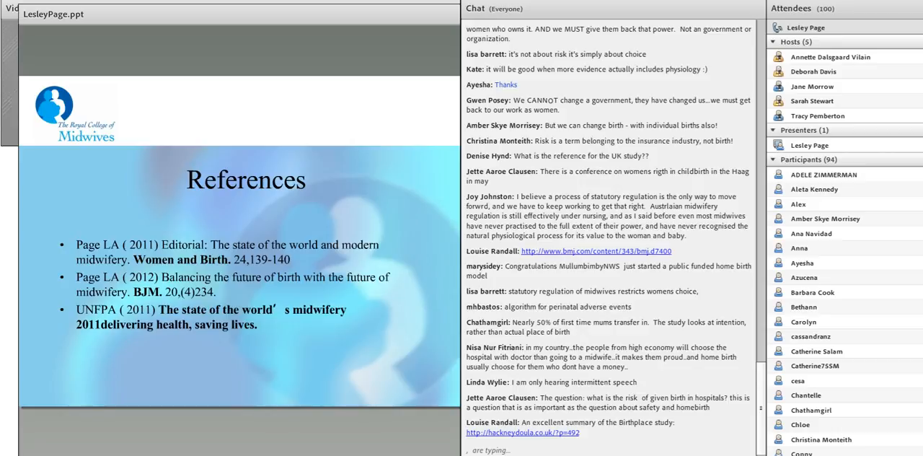
{"action": "scroll", "scroll_direction": "down", "scroll_amount": 3}
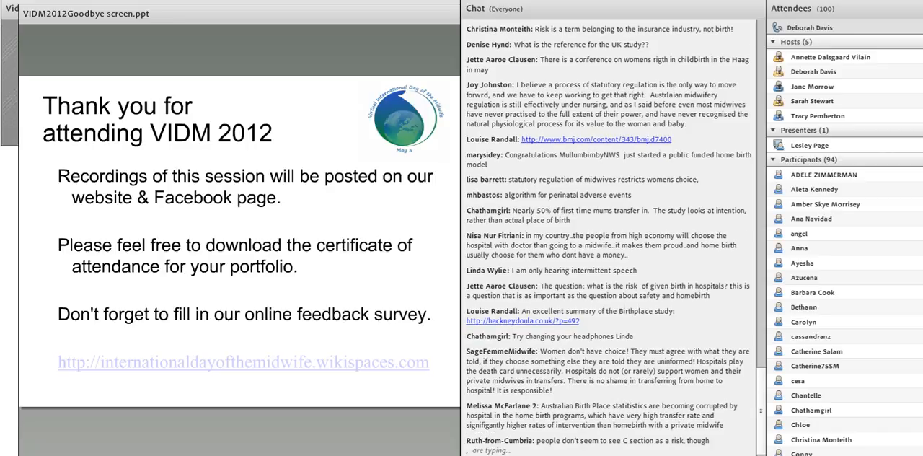
{"action": "scroll", "scroll_direction": "down", "scroll_amount": 3}
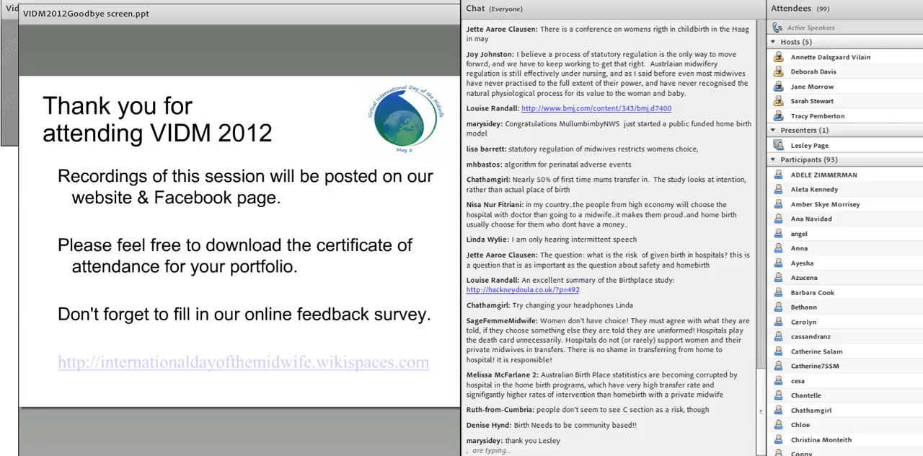
{"action": "scroll", "scroll_direction": "down", "scroll_amount": 3}
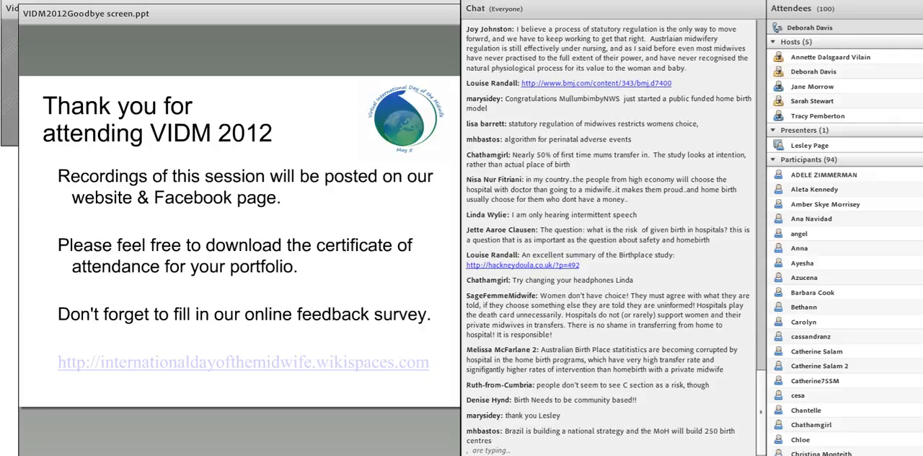
{"action": "scroll", "scroll_direction": "down", "scroll_amount": 3}
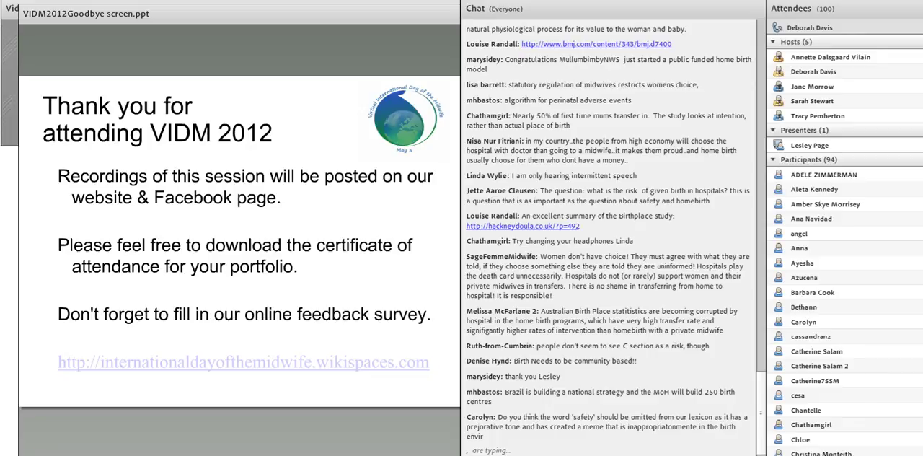
{"action": "scroll", "scroll_direction": "down", "scroll_amount": 3}
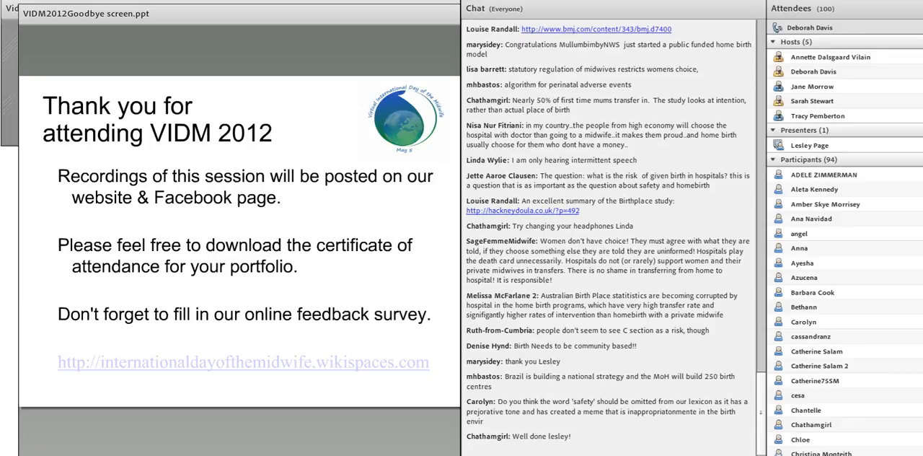